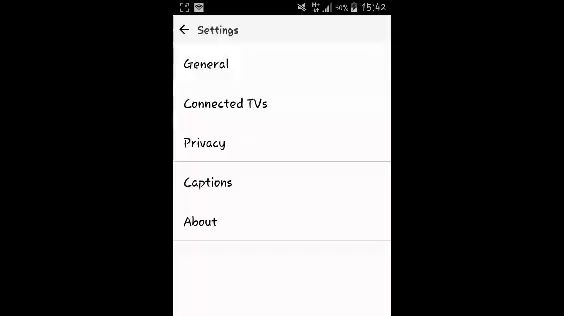
Enter General settings and scroll down to locate the Safety mode option
{"action": "left_click", "coordinate": [204, 64]}
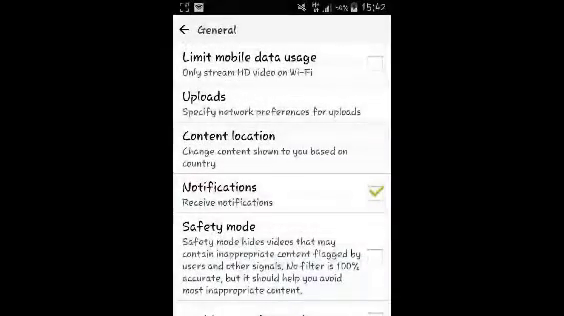
{"action": "scroll", "scroll_direction": "down", "scroll_amount": 3}
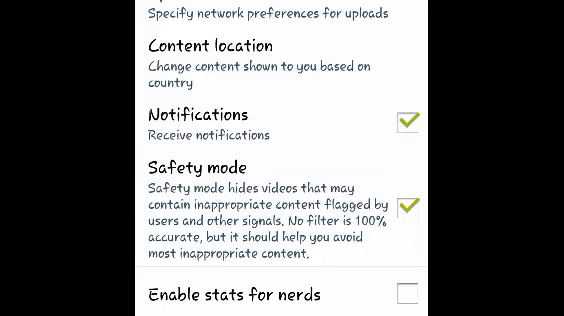
{"action": "scroll", "scroll_direction": "down", "scroll_amount": 3}
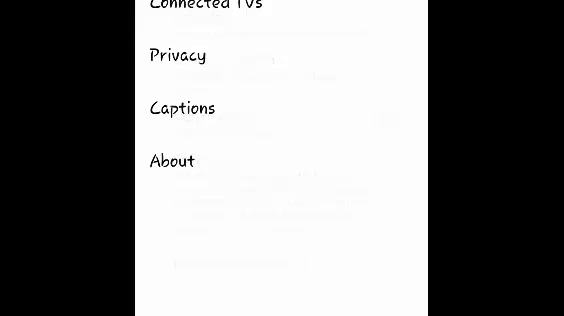